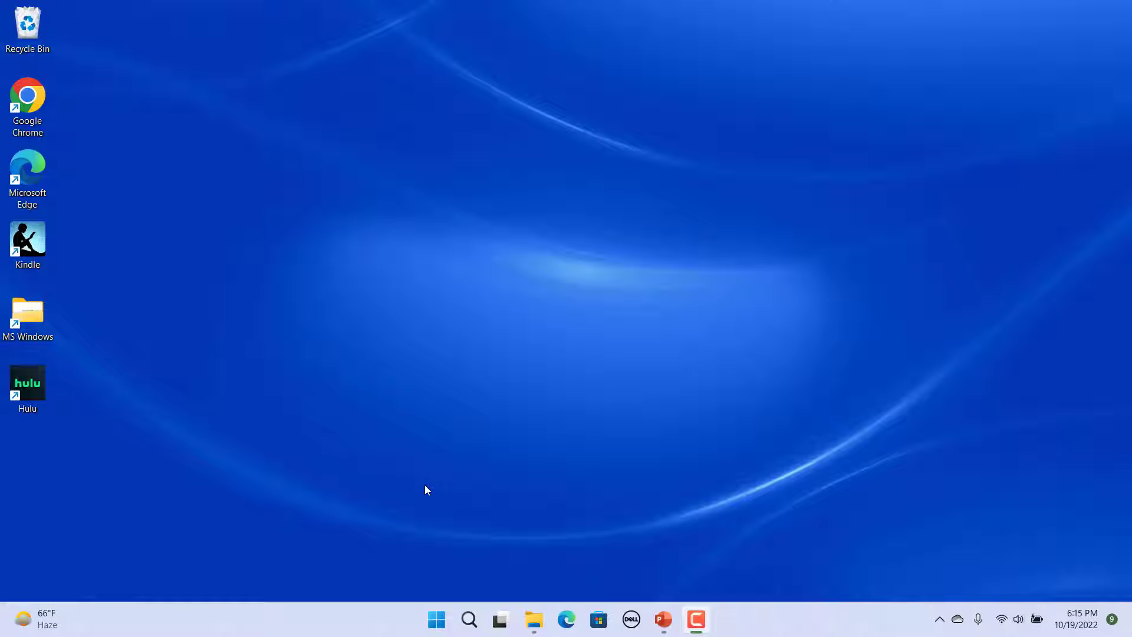
pyautogui.moveTo(1010, 621)
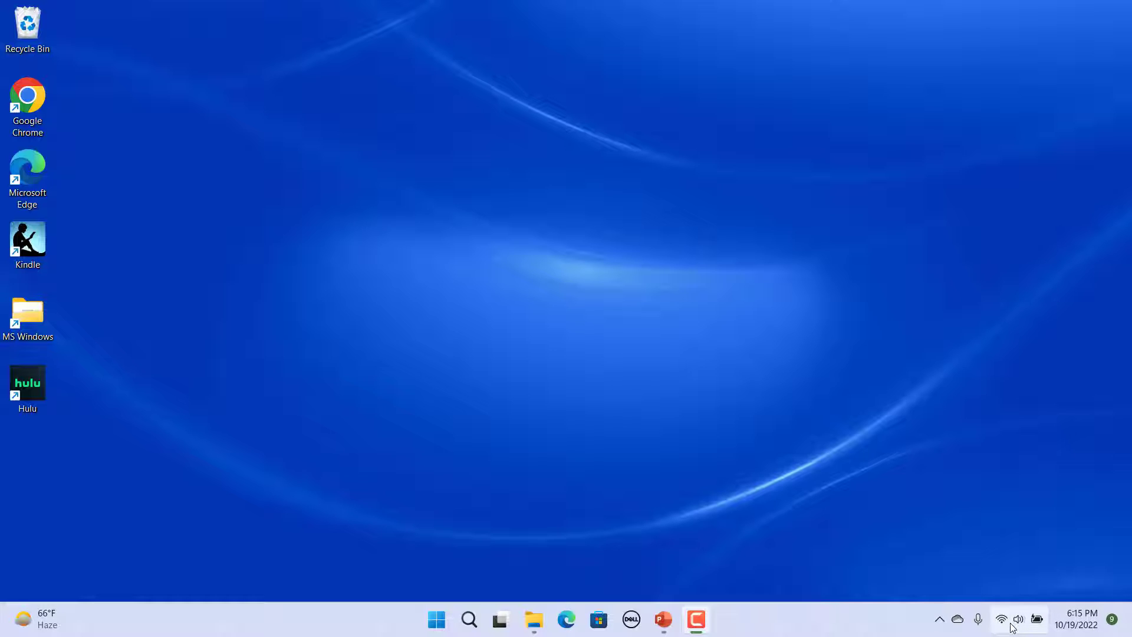
# Reach the per-app volume mixer from the speaker tray icon's sound options.
pyautogui.click(1011, 619)
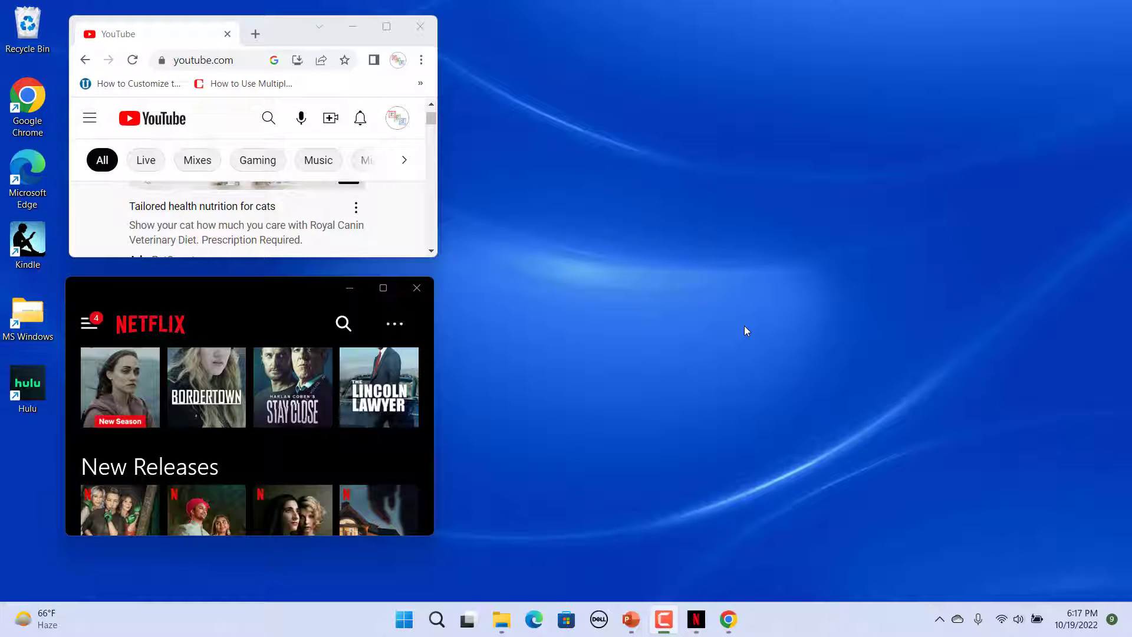
pyautogui.moveTo(686, 452)
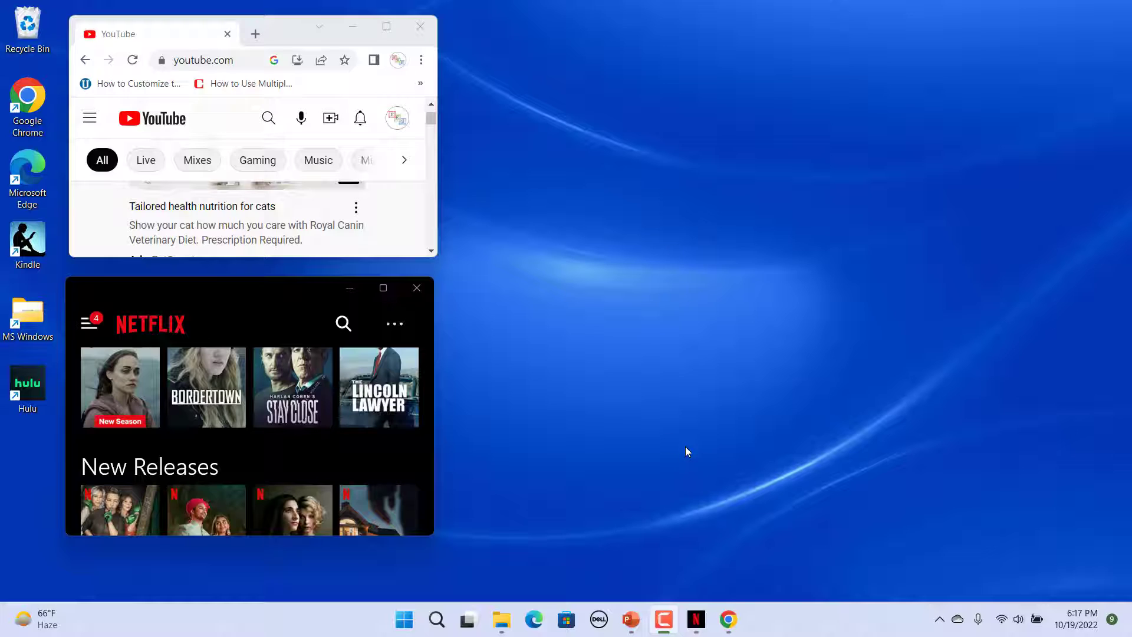
pyautogui.rightClick(1018, 619)
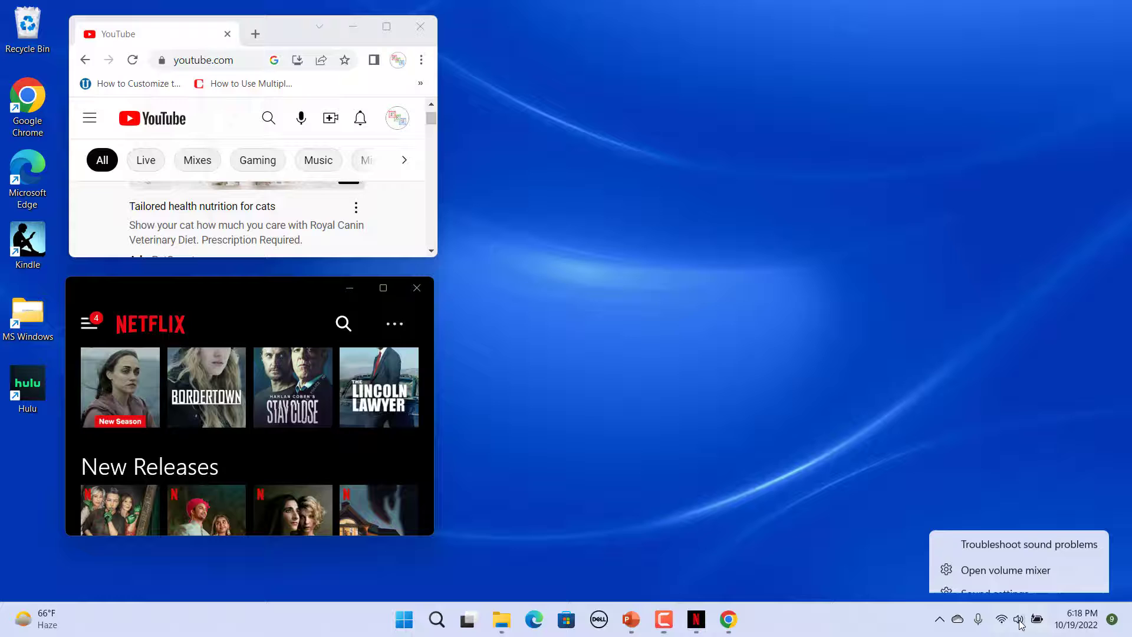
pyautogui.click(1001, 557)
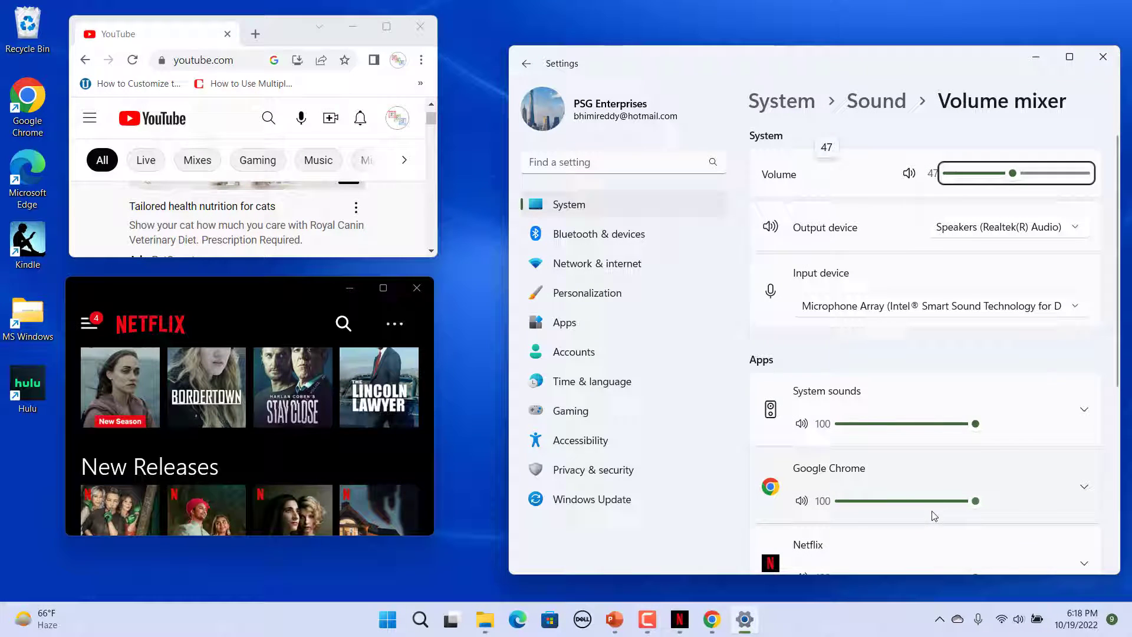
pyautogui.scroll(-3)
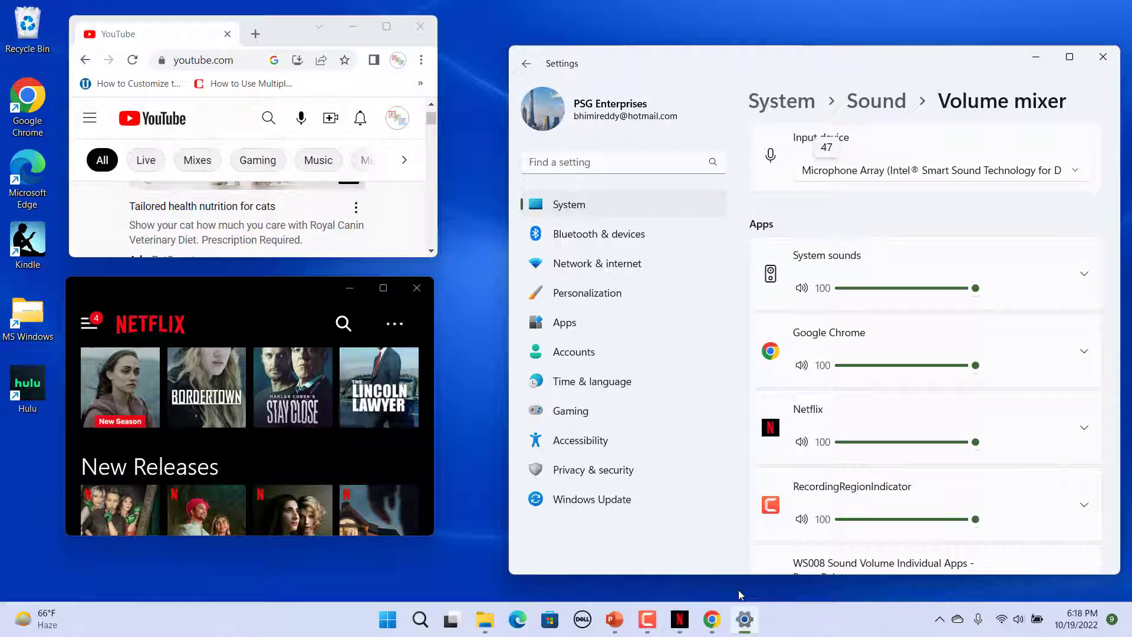
pyautogui.moveTo(848, 602)
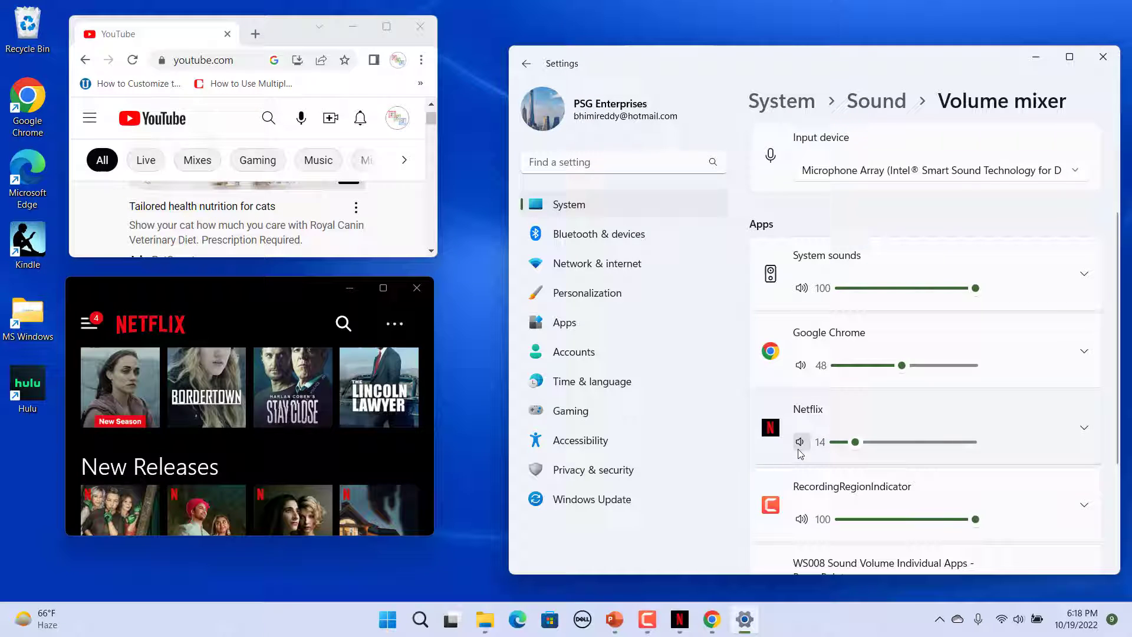
# Mute Netflix, then reset all sound devices and app volumes to recommended defaults.
pyautogui.click(800, 442)
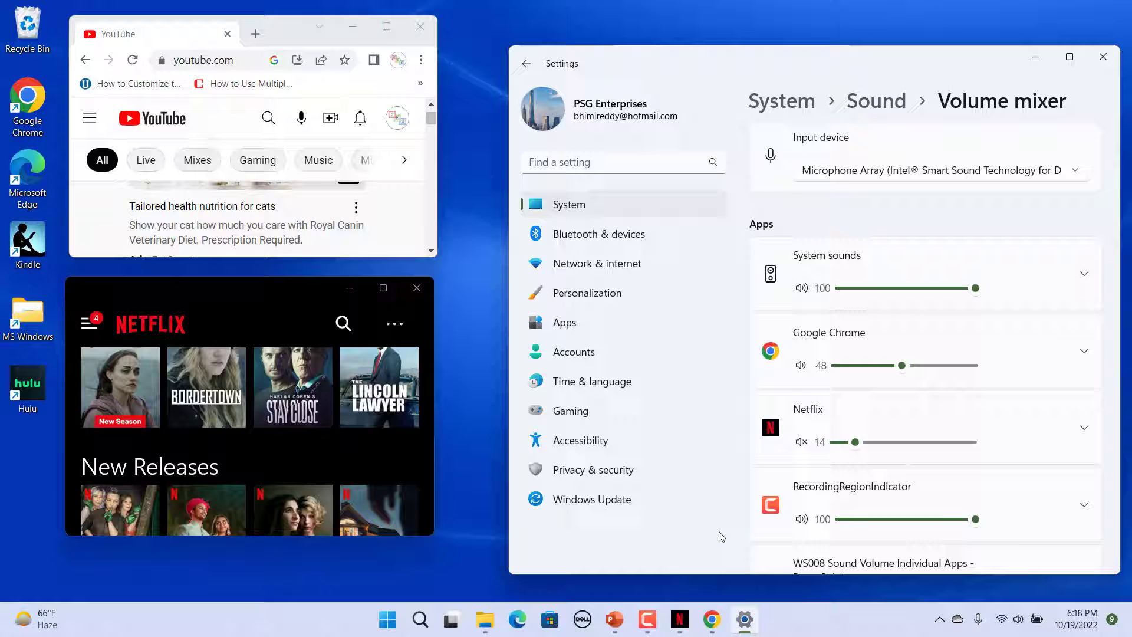
pyautogui.scroll(-3)
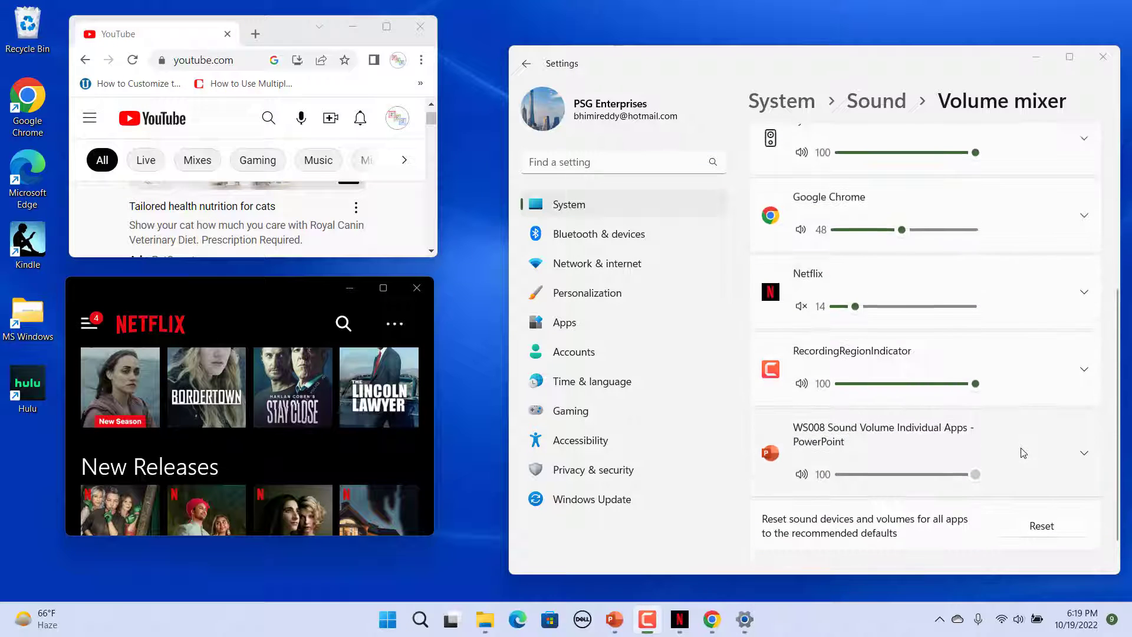
pyautogui.moveTo(1047, 501)
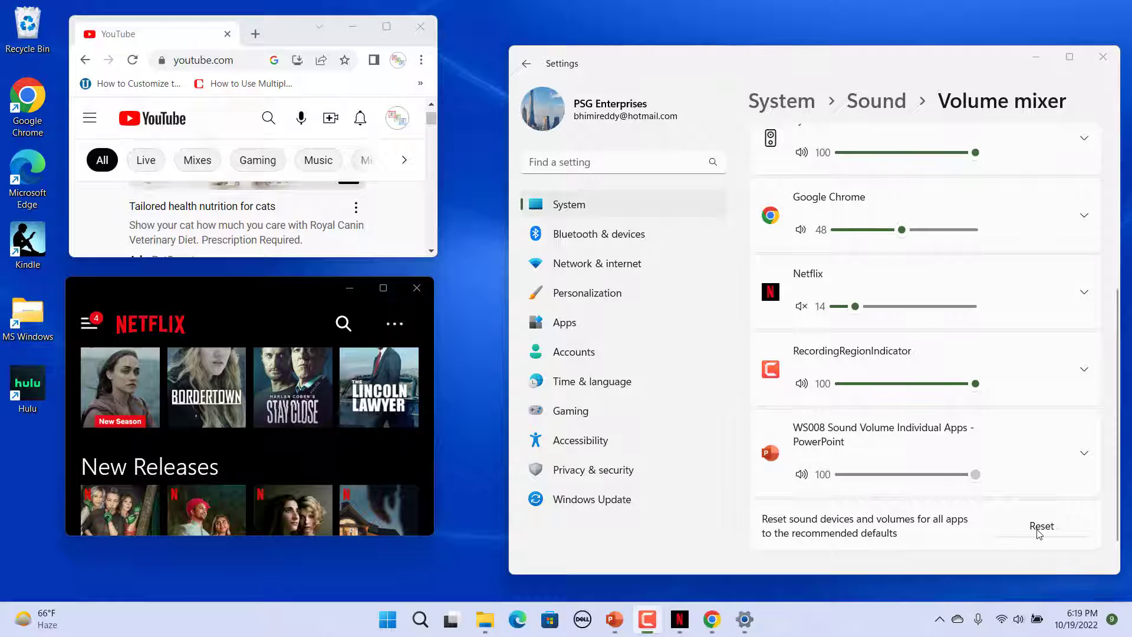
pyautogui.click(1041, 526)
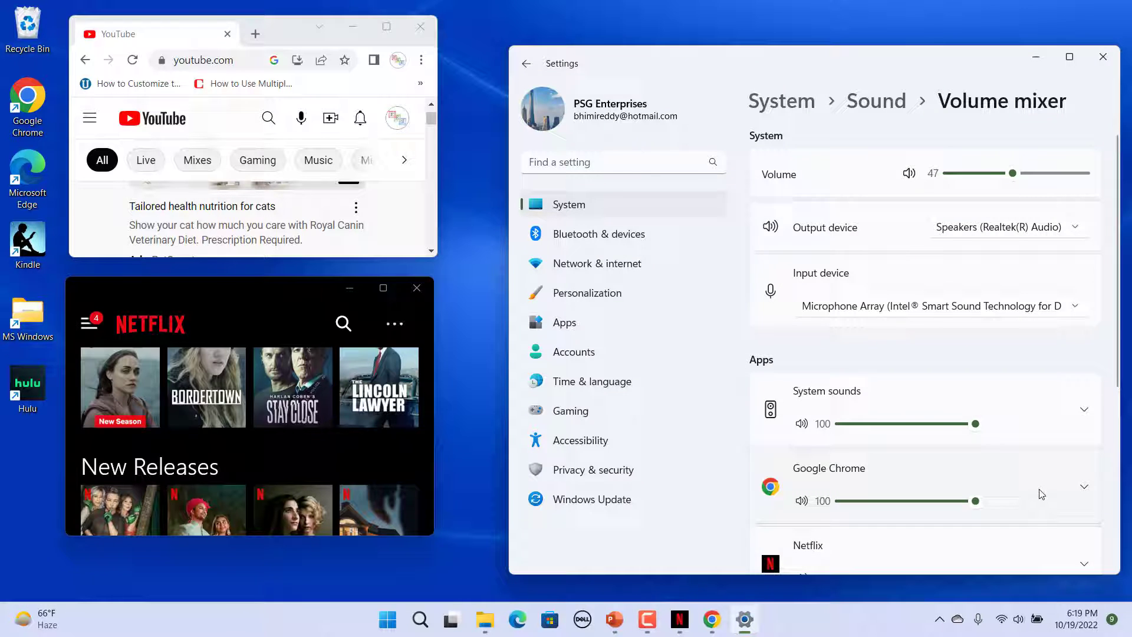
pyautogui.scroll(-3)
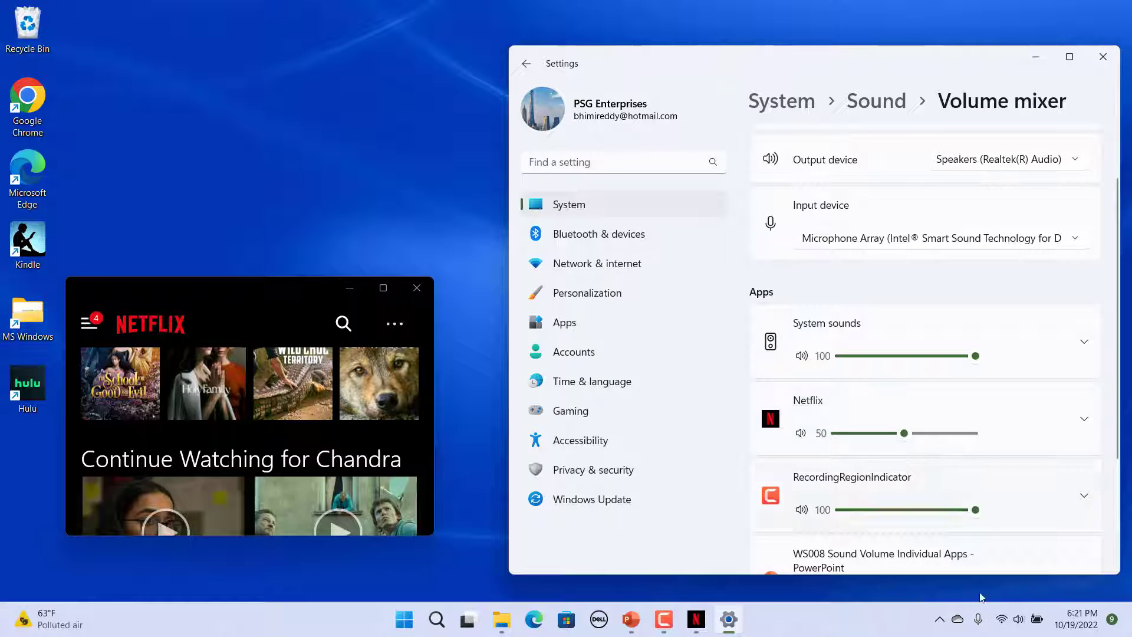
pyautogui.moveTo(847, 630)
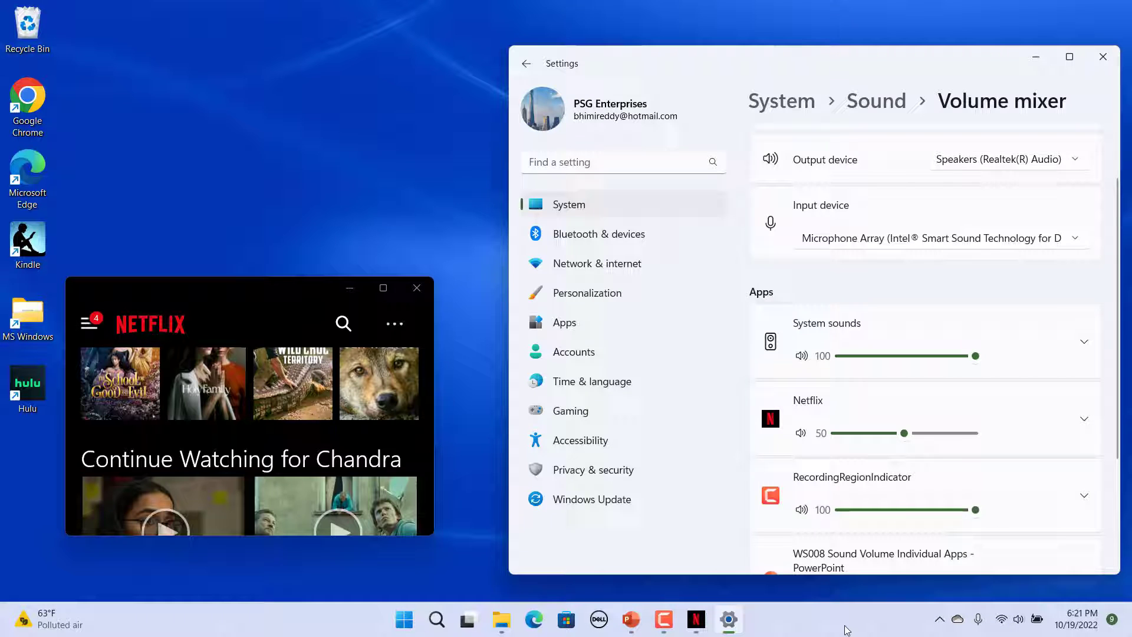
# Close the volume mixer and the Netflix window, reopening and closing them once more.
pyautogui.click(1102, 57)
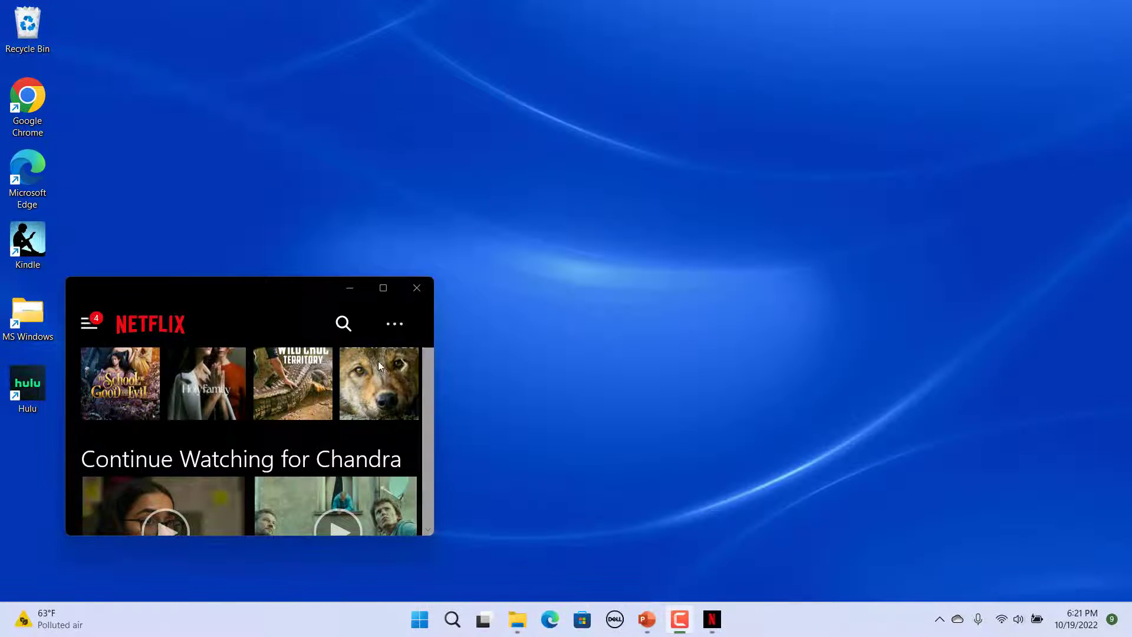
pyautogui.click(417, 288)
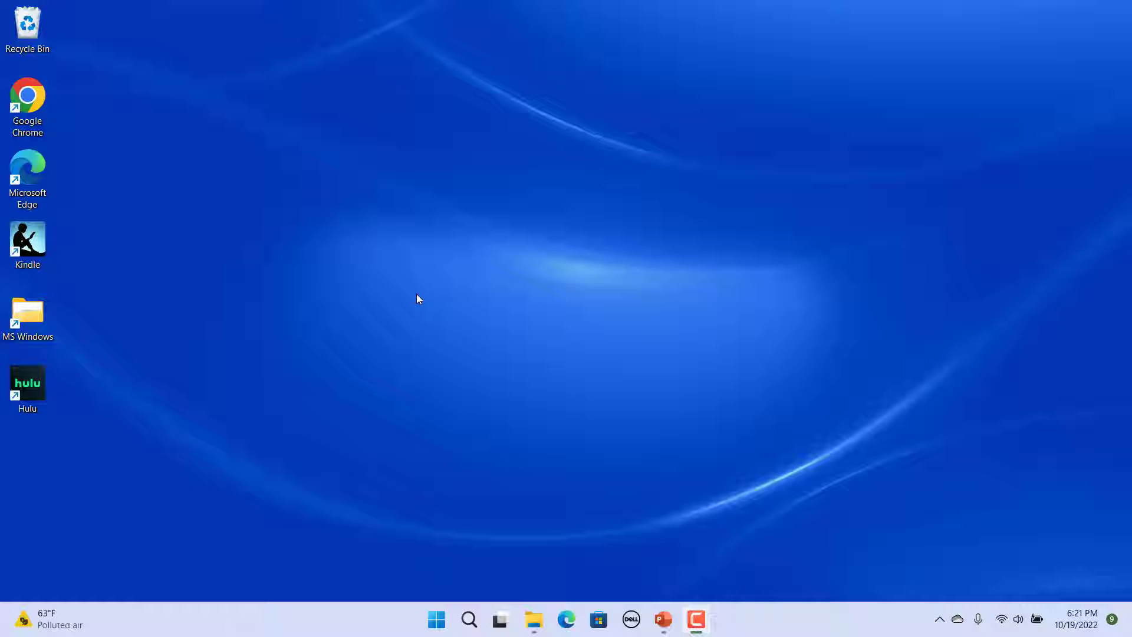
pyautogui.click(711, 619)
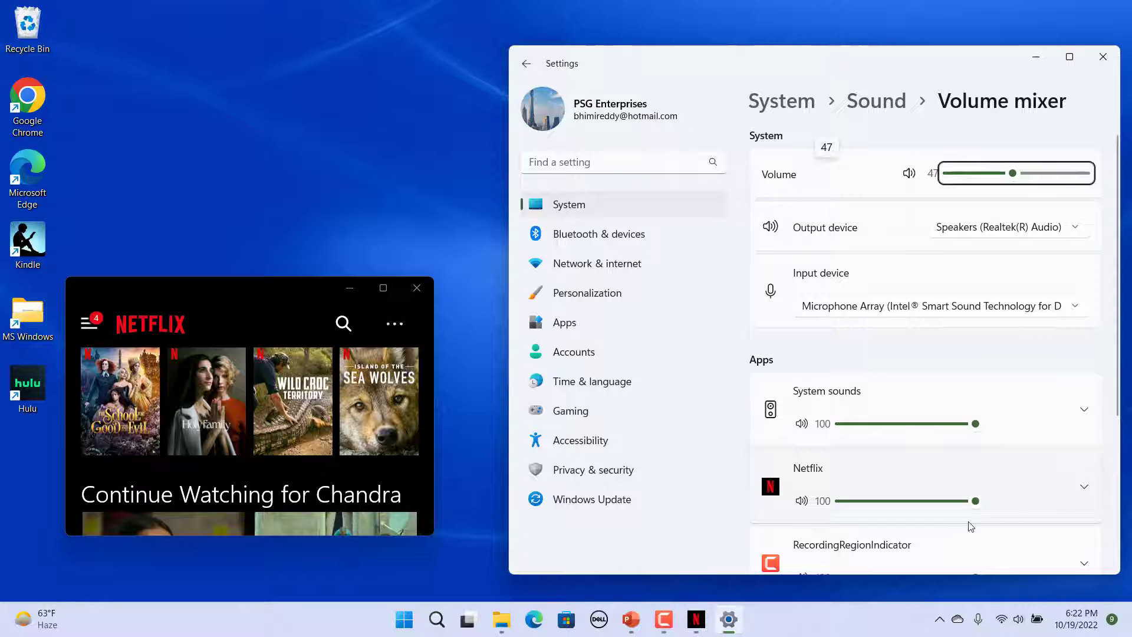
pyautogui.click(1103, 56)
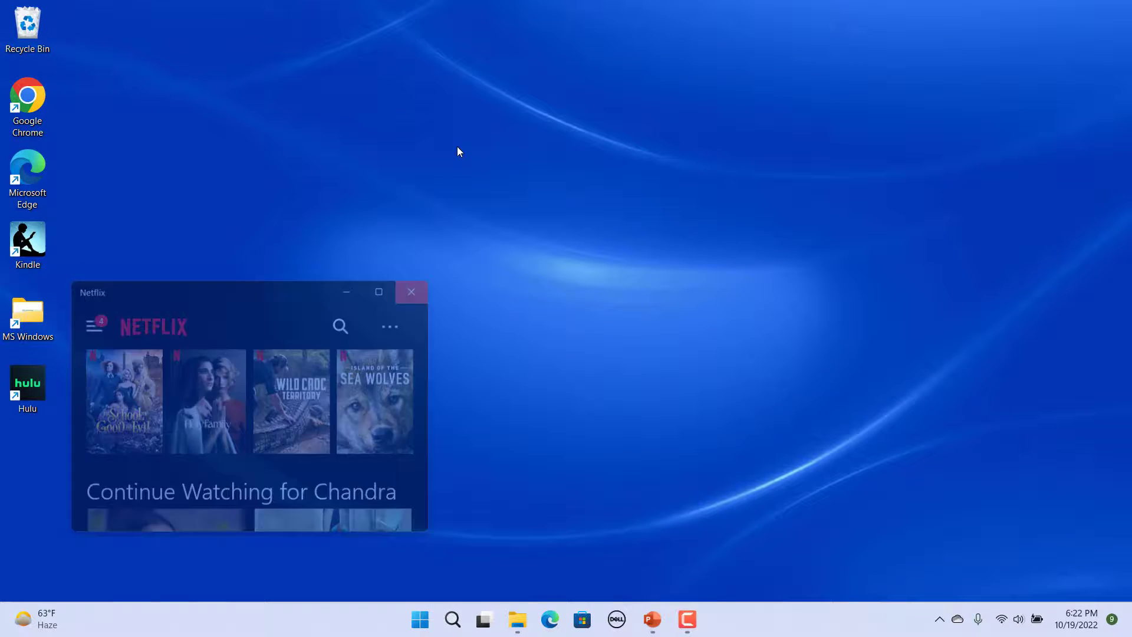
pyautogui.click(411, 291)
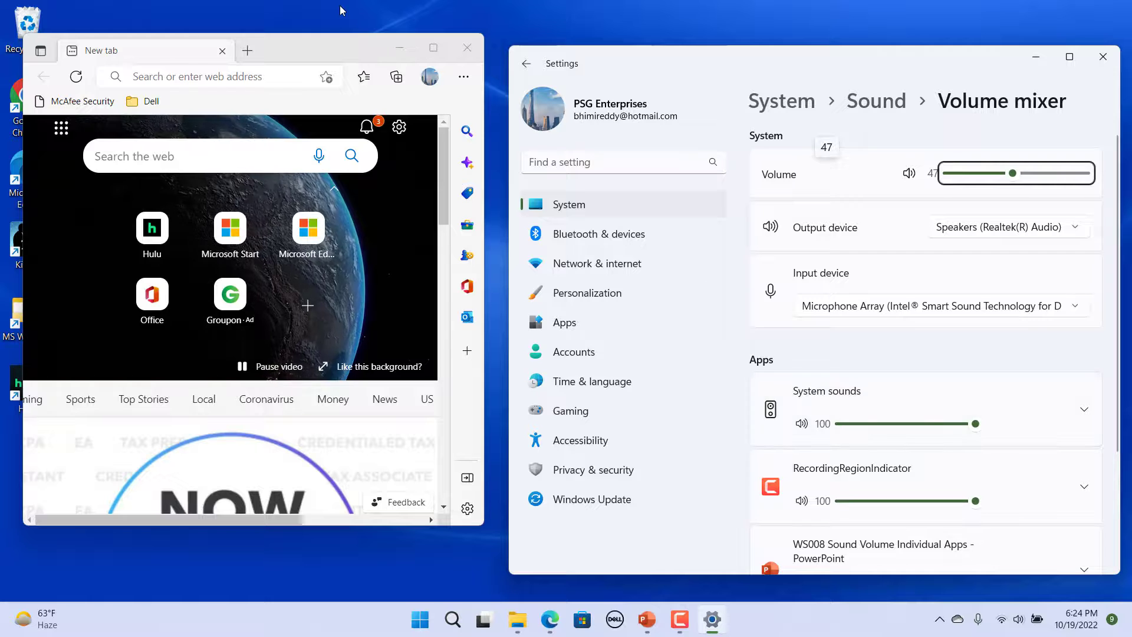
# Start a web search from the Edge address bar beside the volume mixer.
pyautogui.click(195, 77)
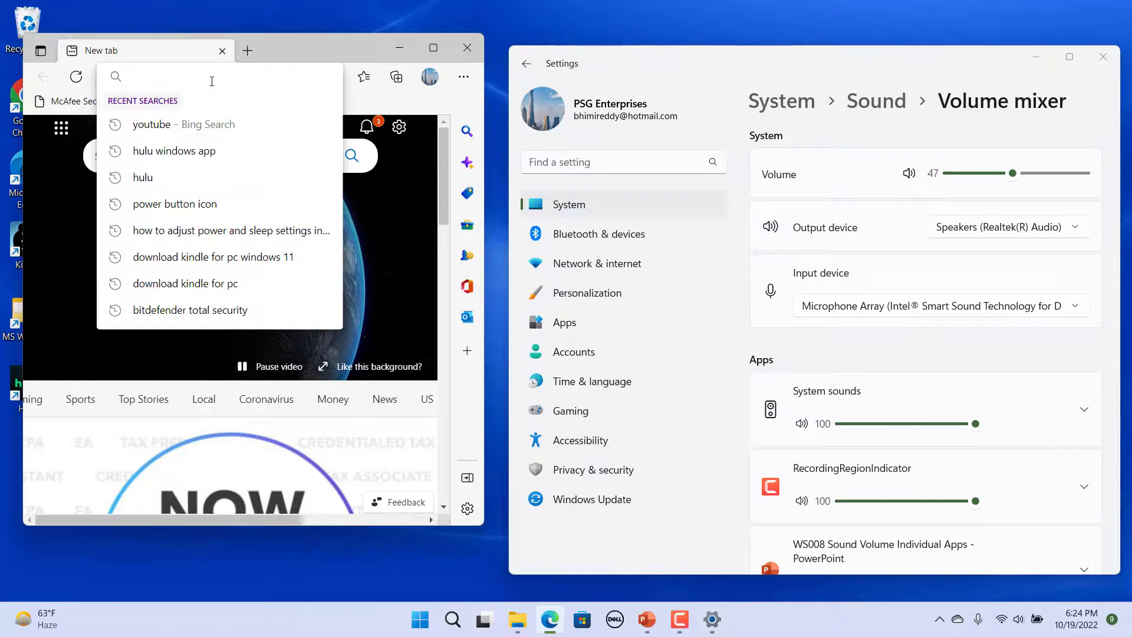
pyautogui.click(183, 124)
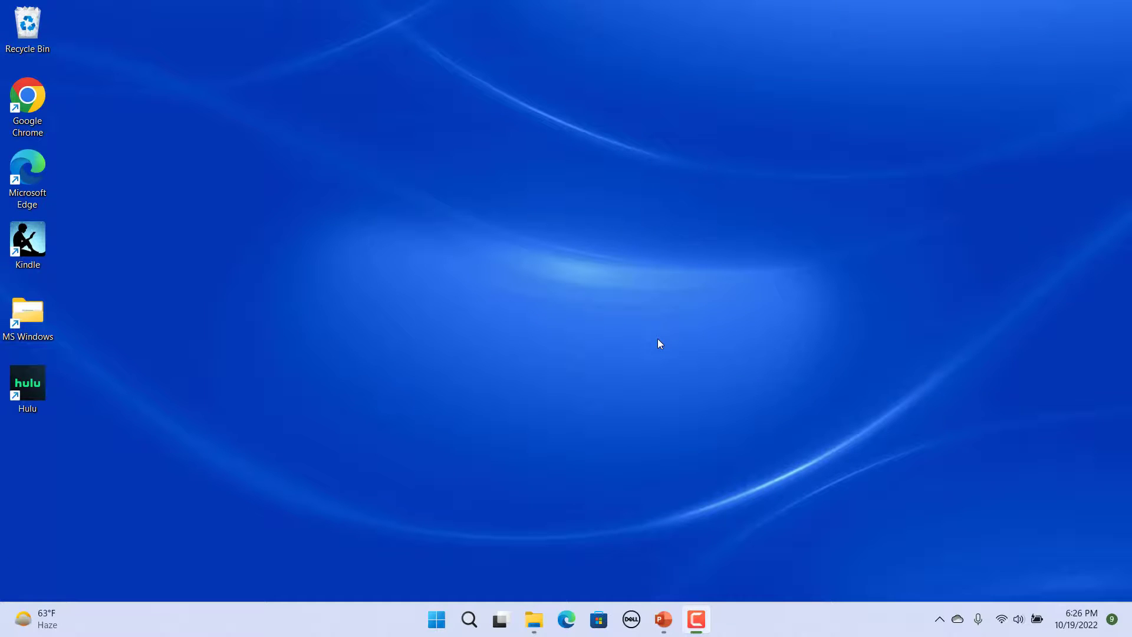
# Reopen Settings from the Start quick links to the volume mixer, then close it to the desktop.
pyautogui.rightClick(435, 619)
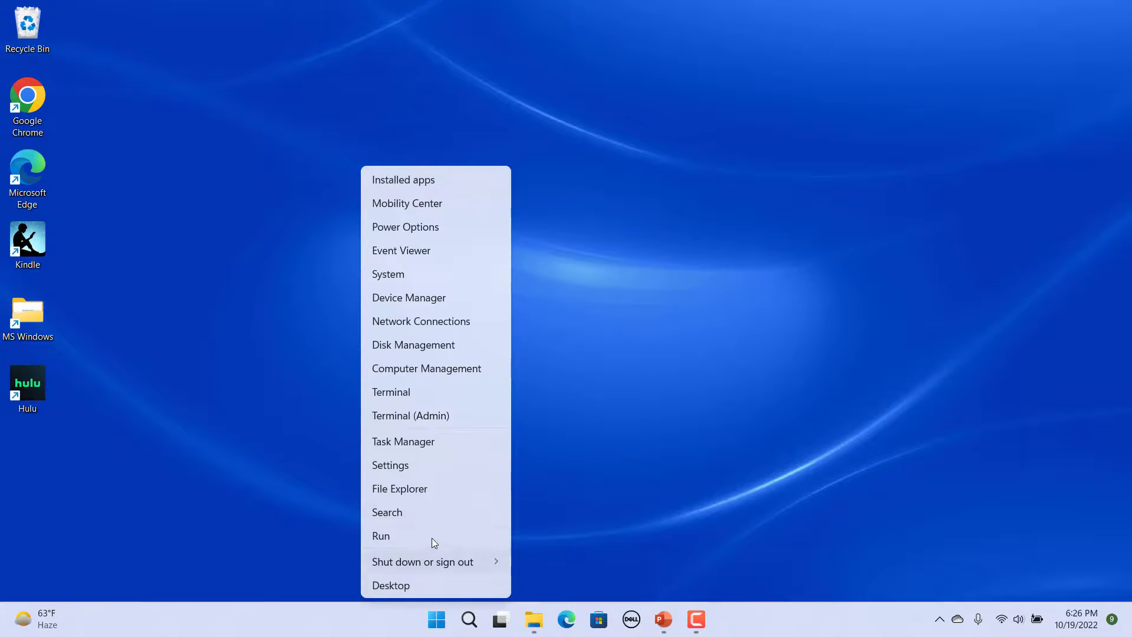
pyautogui.click(390, 465)
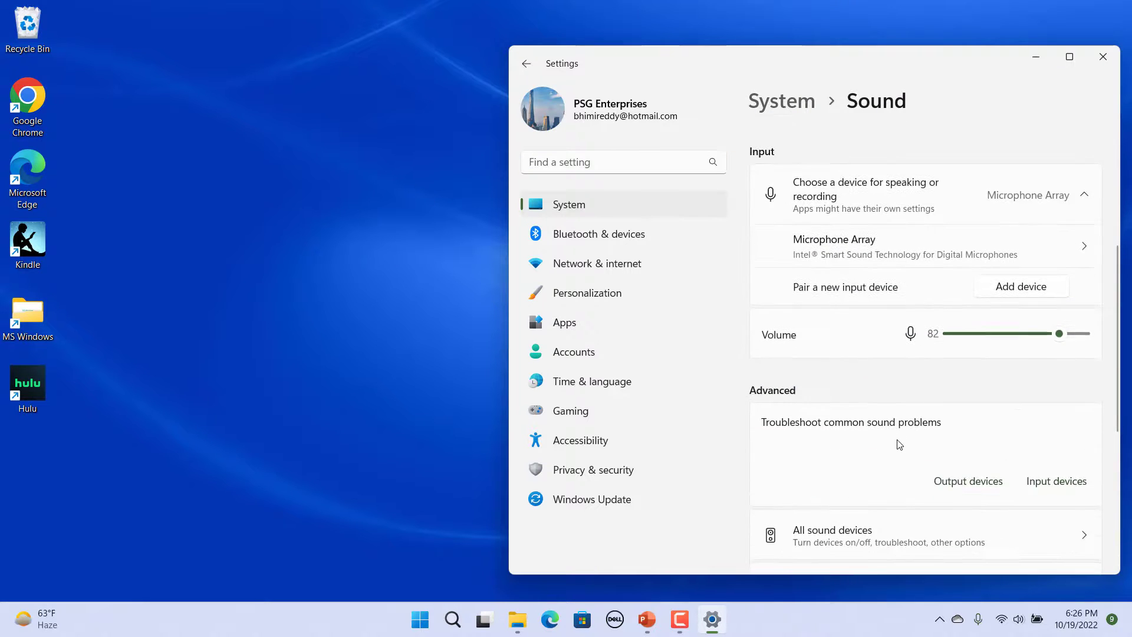
pyautogui.scroll(-3)
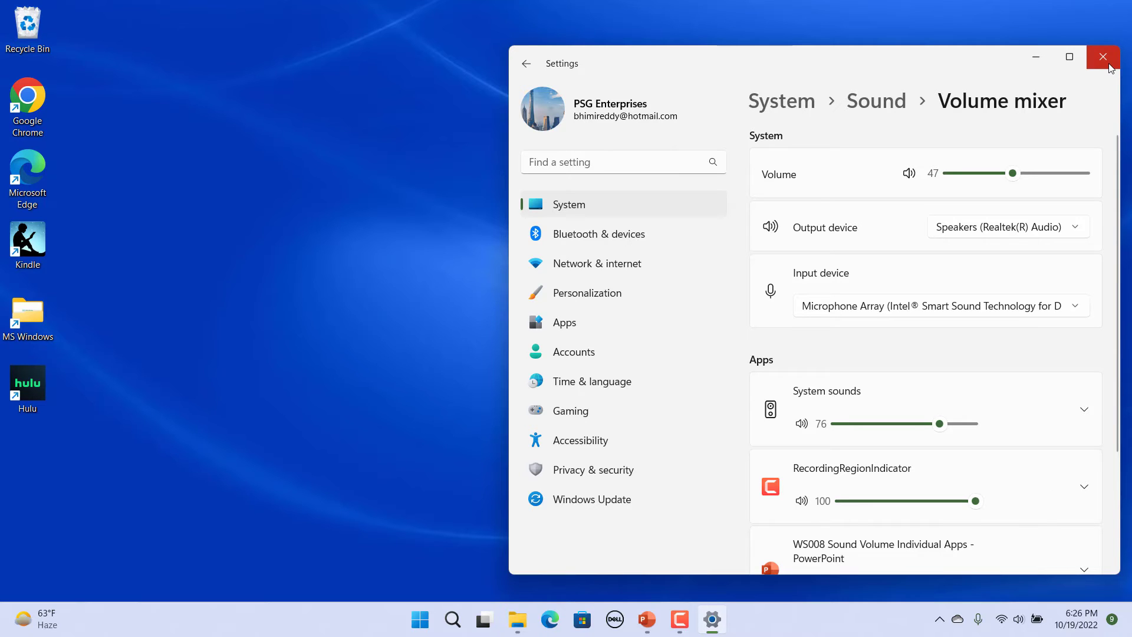
pyautogui.click(1104, 57)
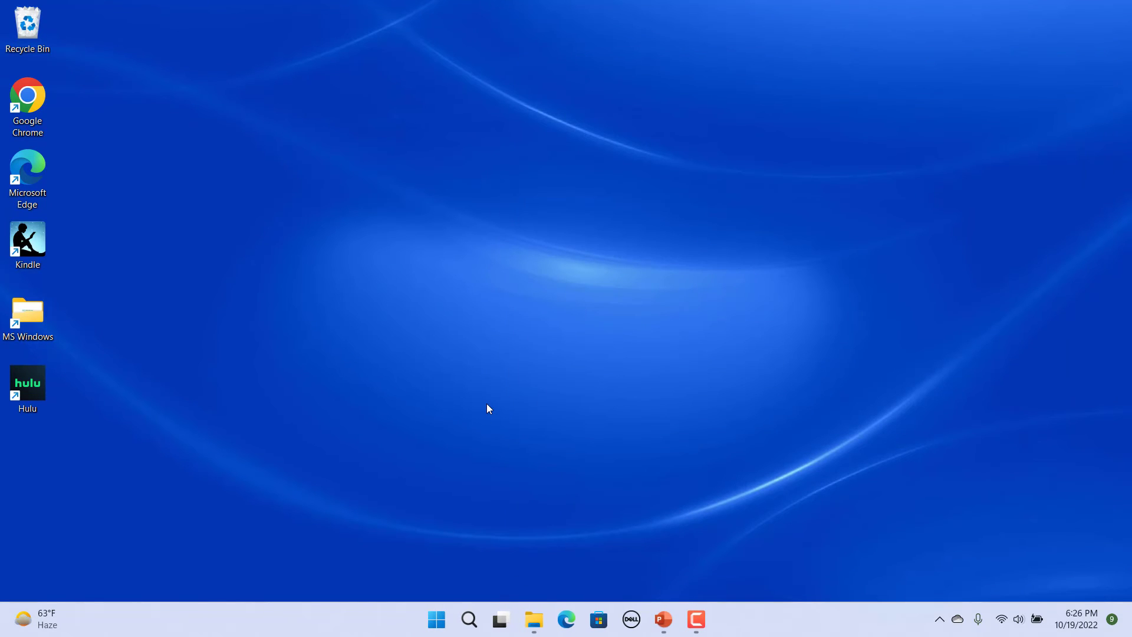